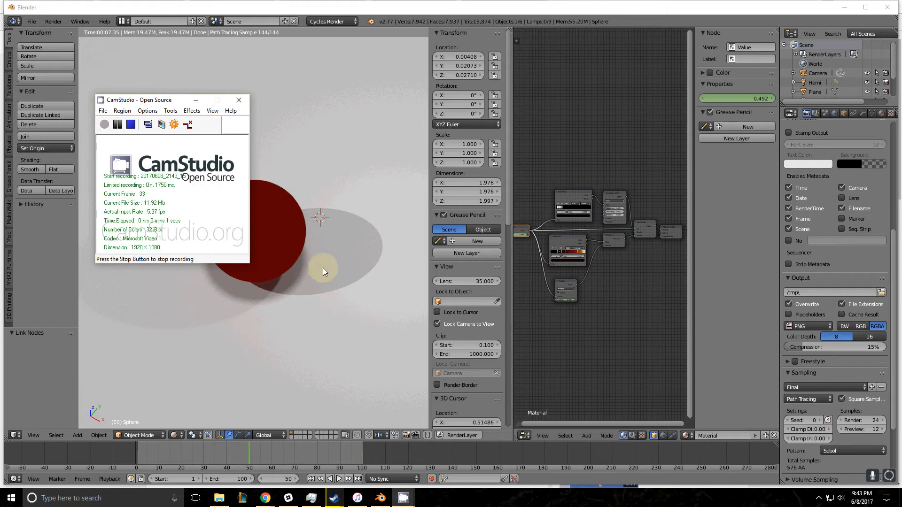
Scrub the timeline to watch the sphere shift from brushed metal to white glow.
click(237, 99)
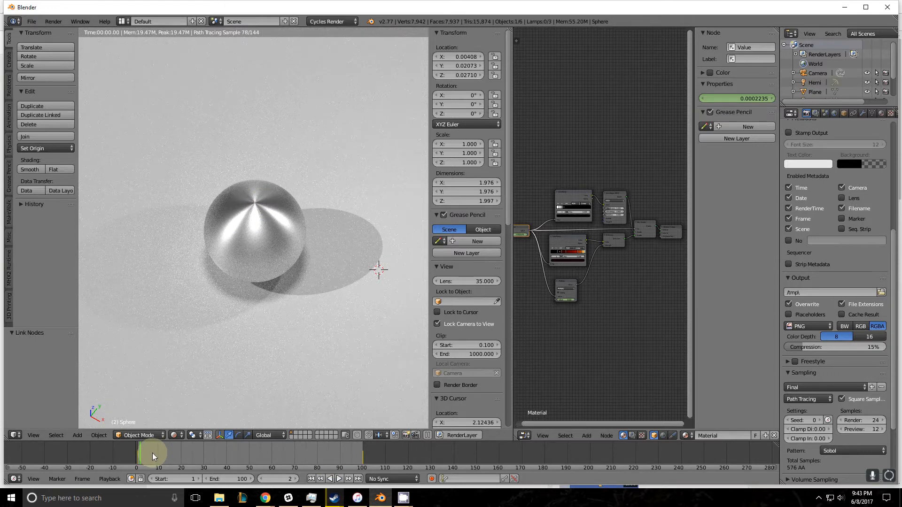
mouse_move(332, 428)
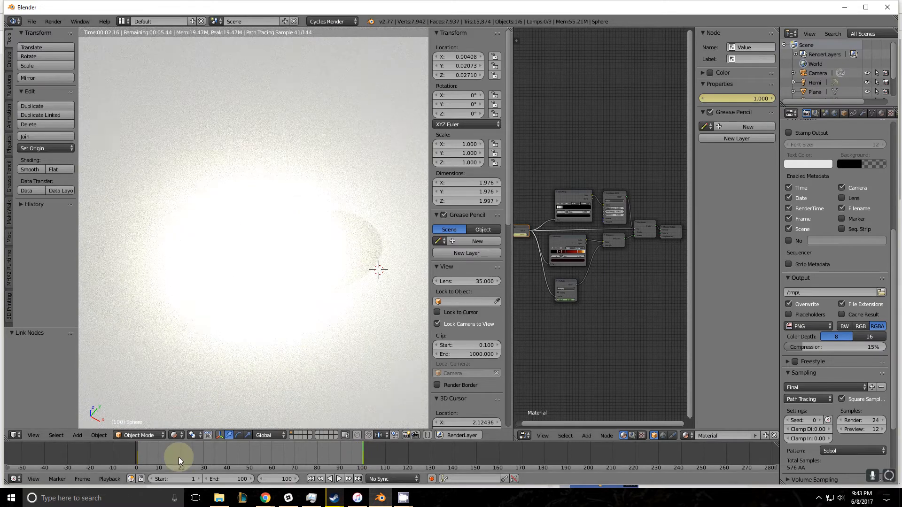
click(230, 466)
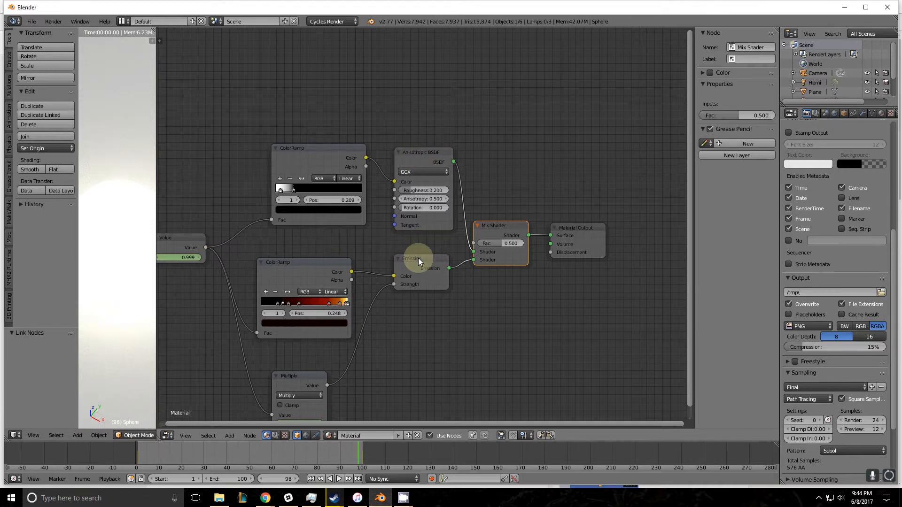
mouse_move(501, 244)
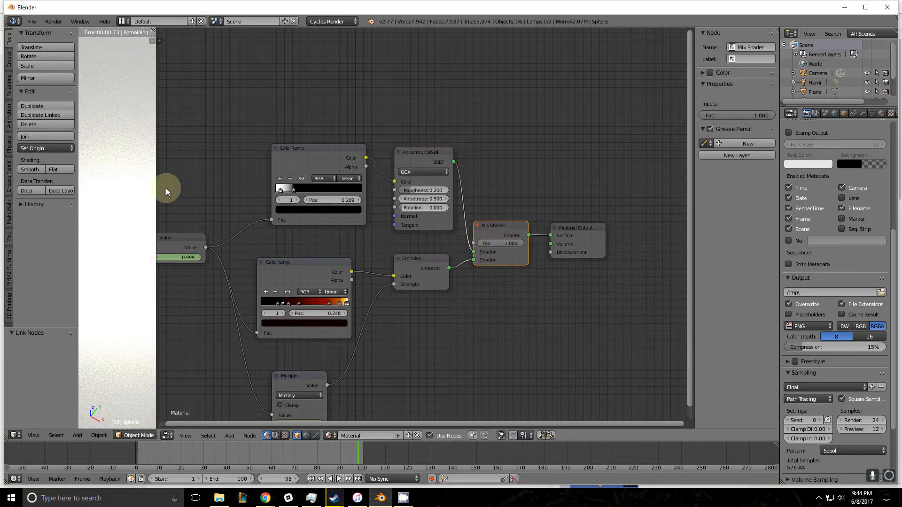
Return to the render-preview layout and set the Mix Shader factor to 1.000.
key(F12)
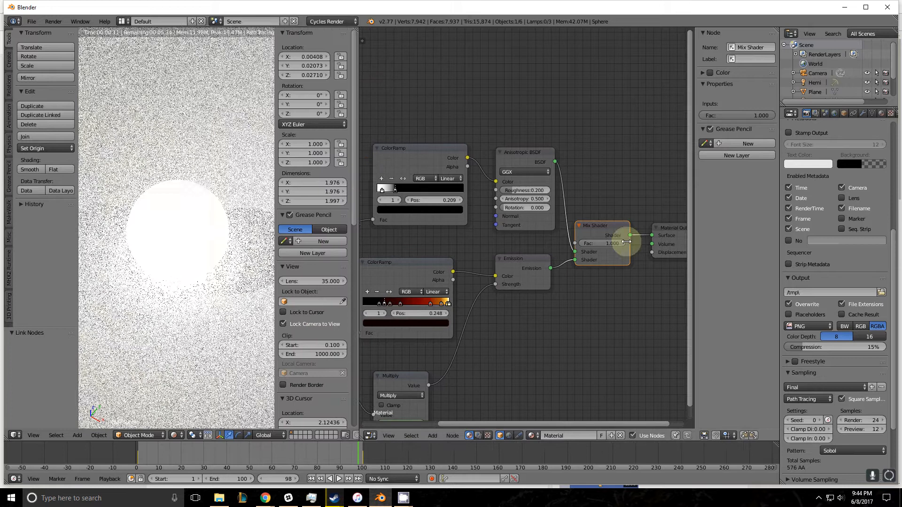
click(602, 243)
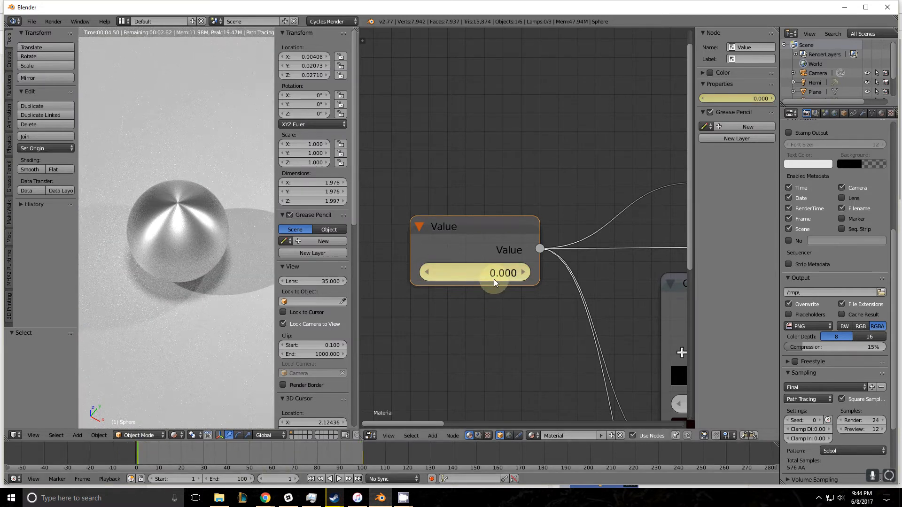
mouse_move(502, 272)
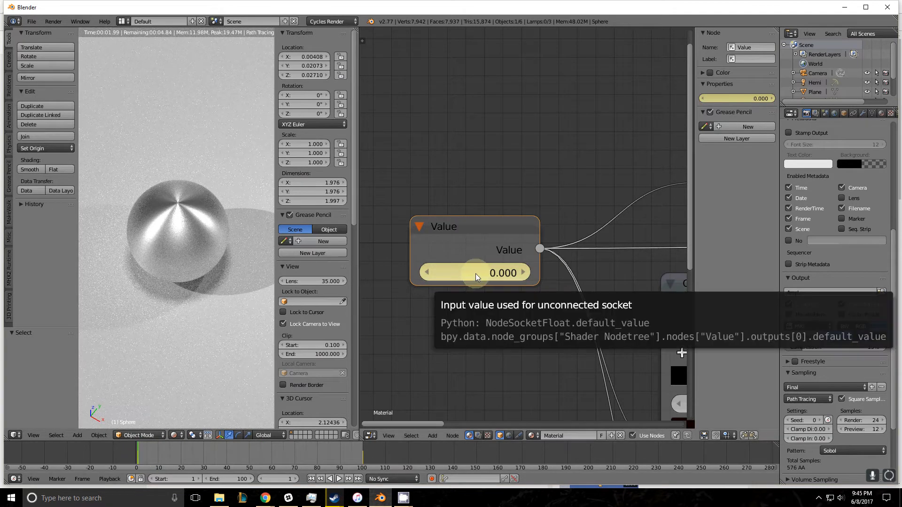
Select the Value node's number field, keyed at 0.000 on frame 1.
click(474, 272)
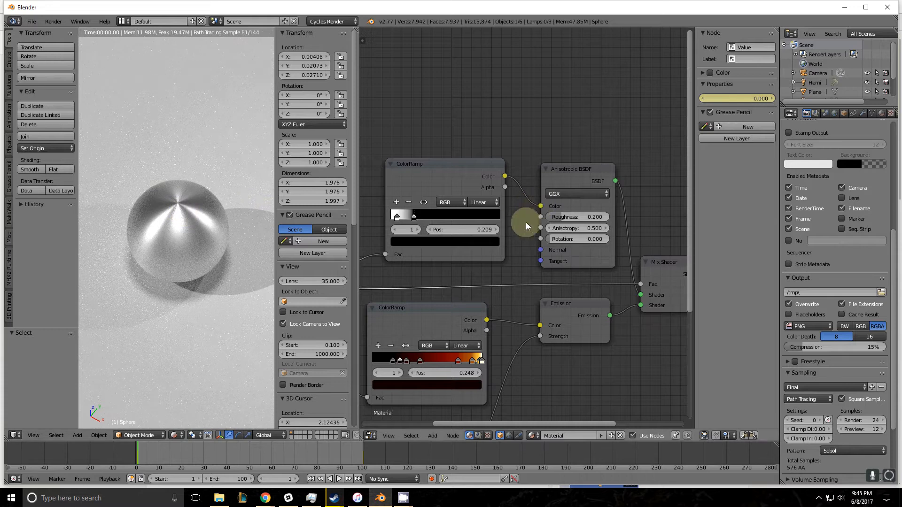
Key Anisotropy at 0.000 on frame 29 and 0.500 on frame 1.
scroll(down, 3)
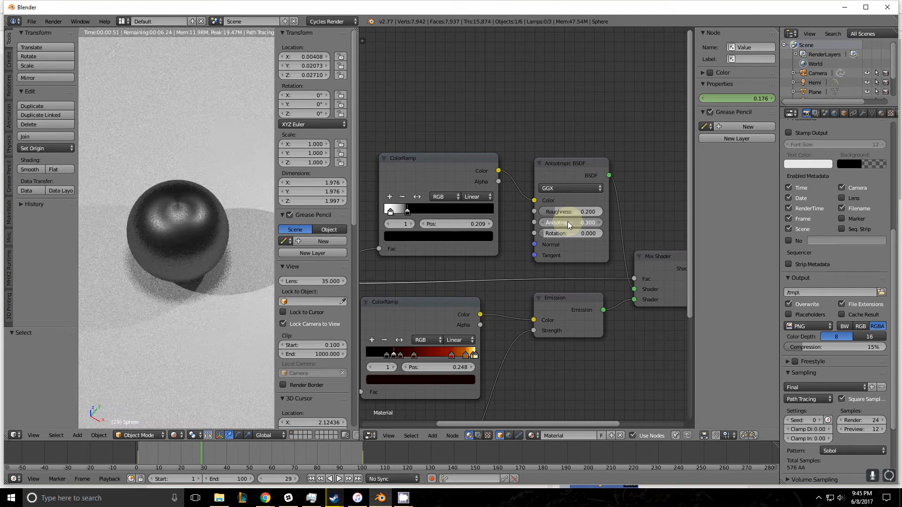
click(569, 223)
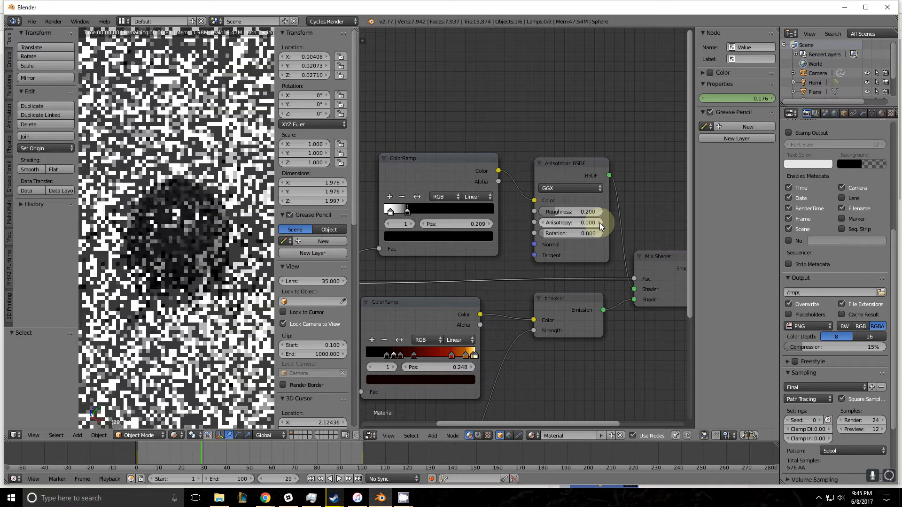
mouse_move(587, 222)
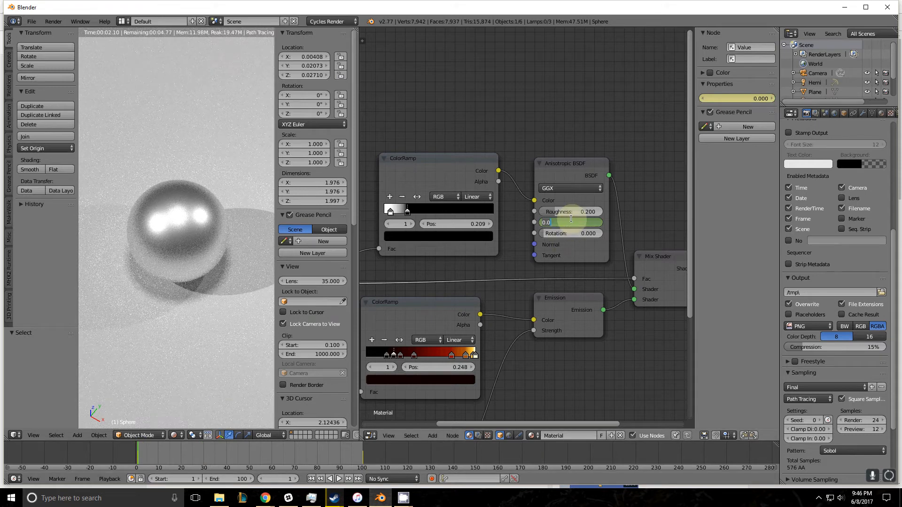
click(569, 222)
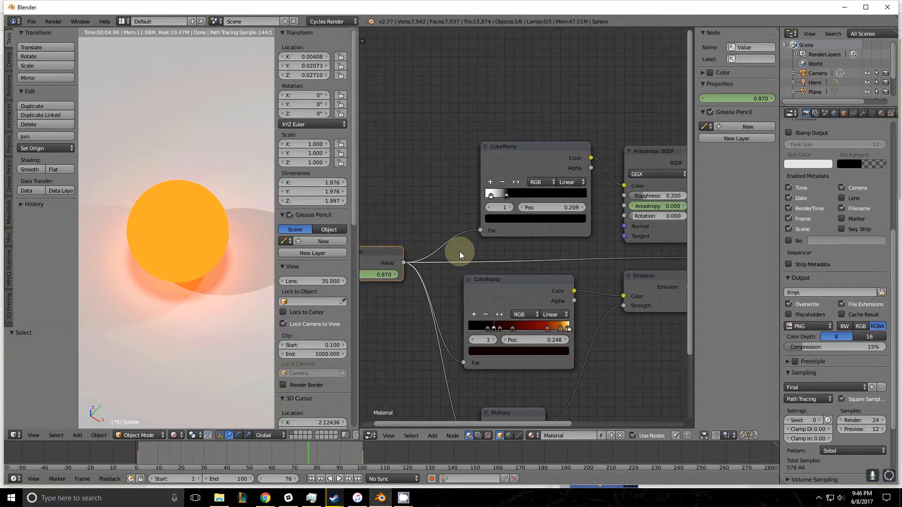
mouse_move(481, 230)
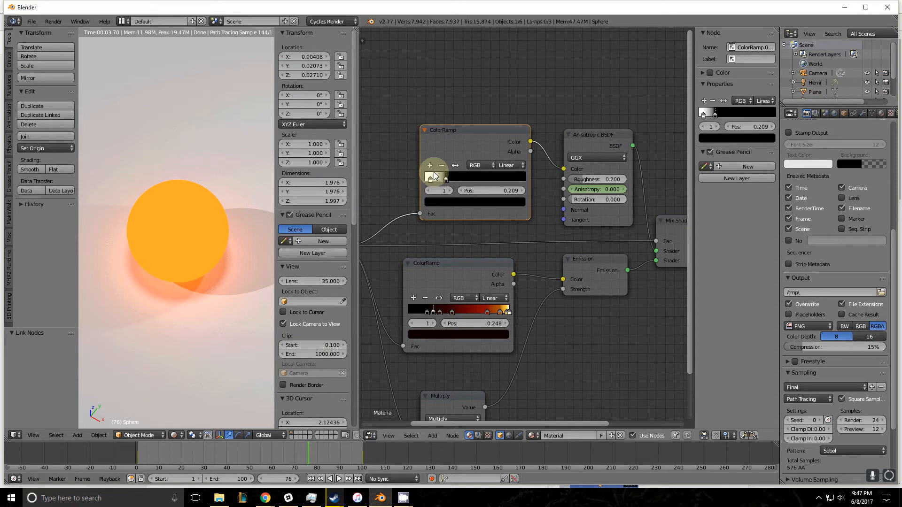
mouse_move(443, 190)
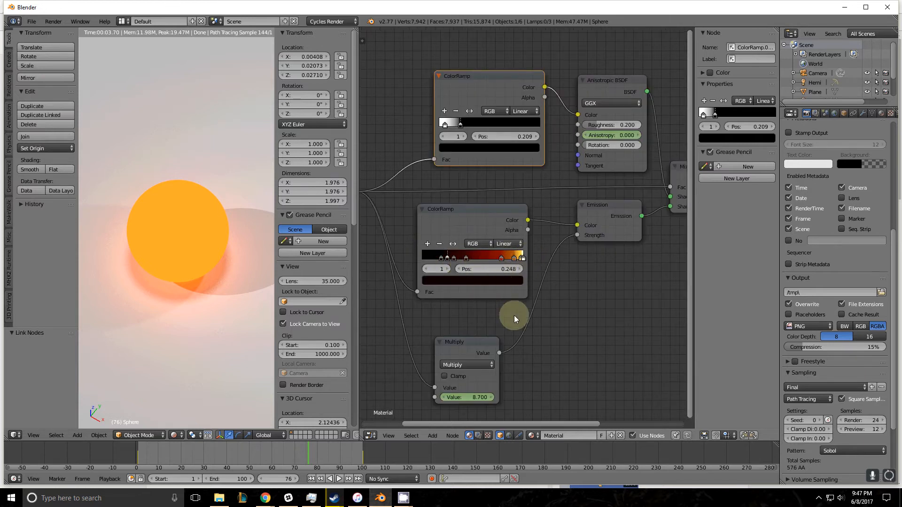
At frame 102, edit the Value node field and zoom out to the whole node tree.
scroll(down, 3)
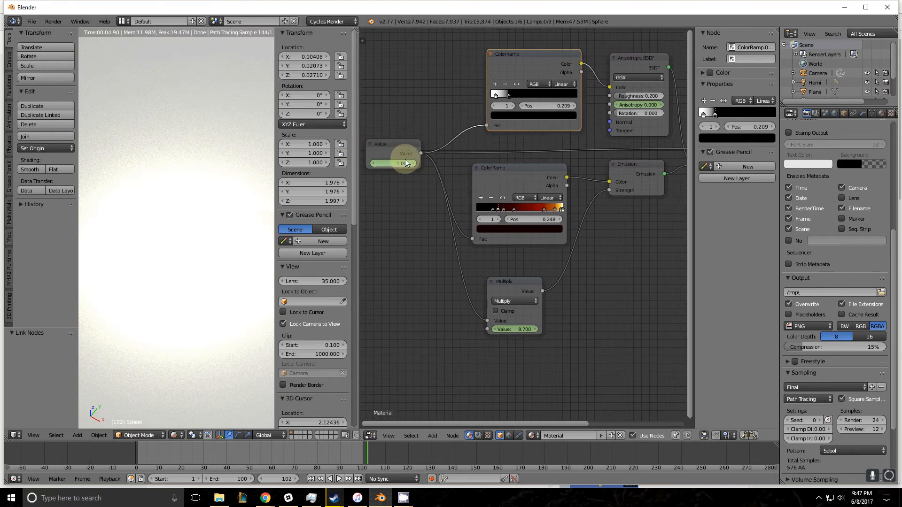
click(394, 163)
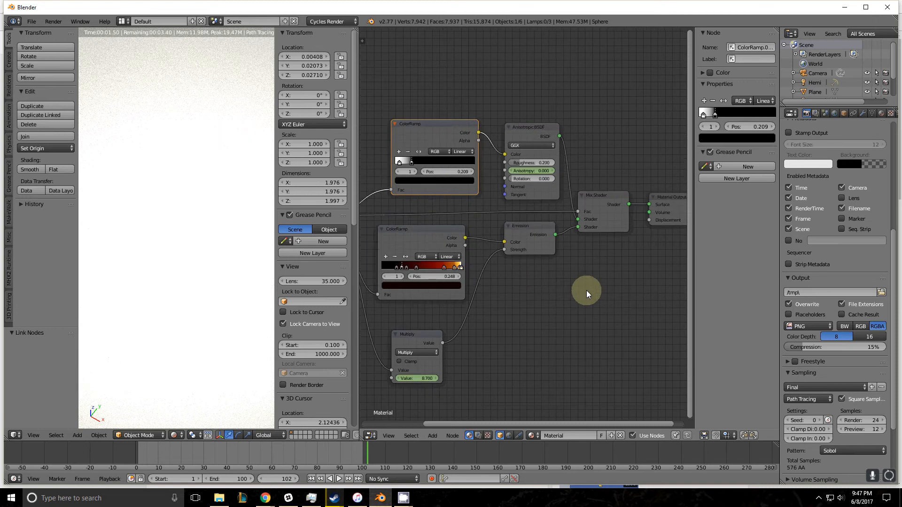
scroll(down, 3)
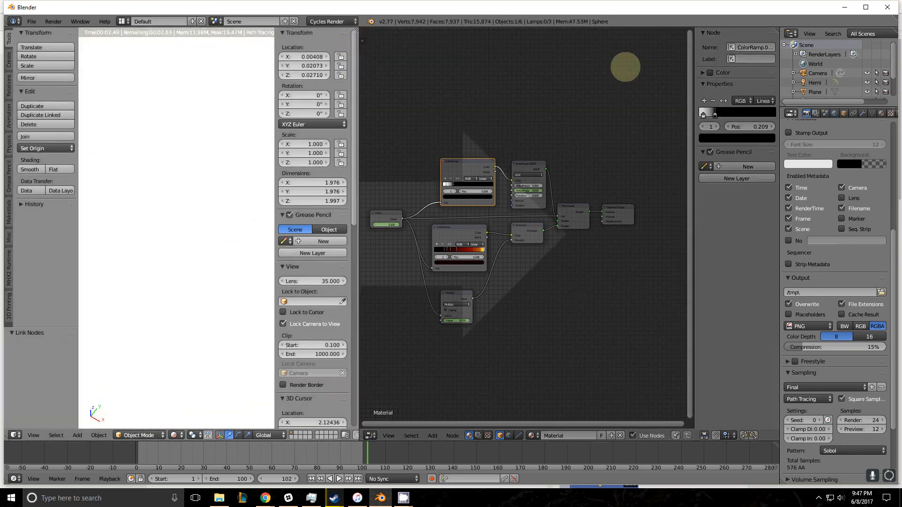
Switch the render preview area to the Node Editor showing the material tree.
click(15, 435)
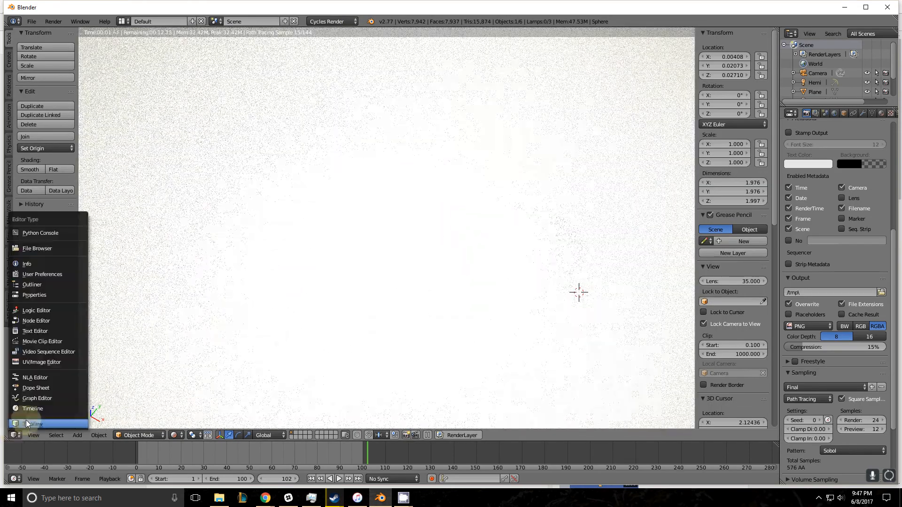
click(36, 320)
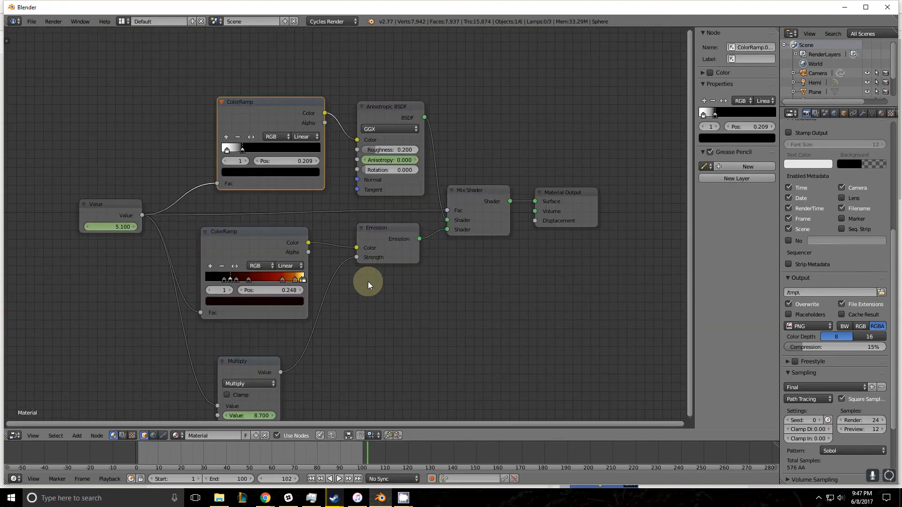
mouse_move(750, 247)
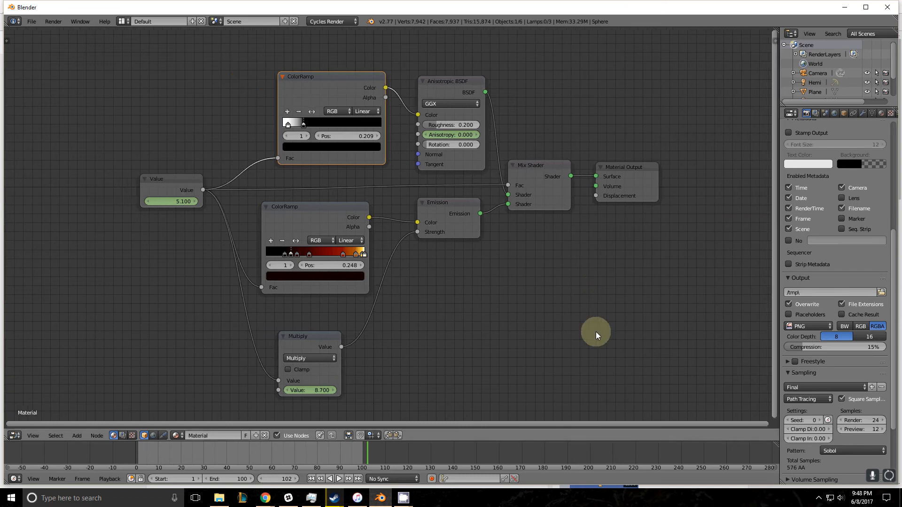
mouse_move(578, 362)
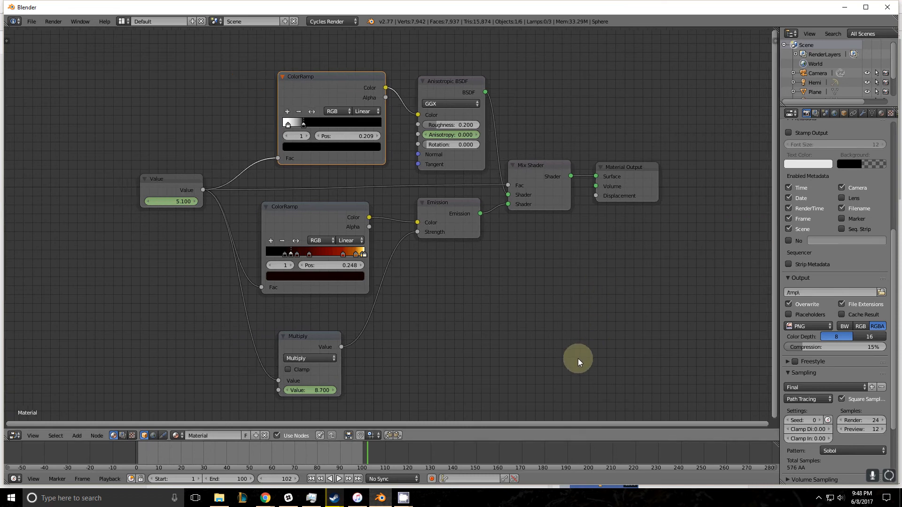